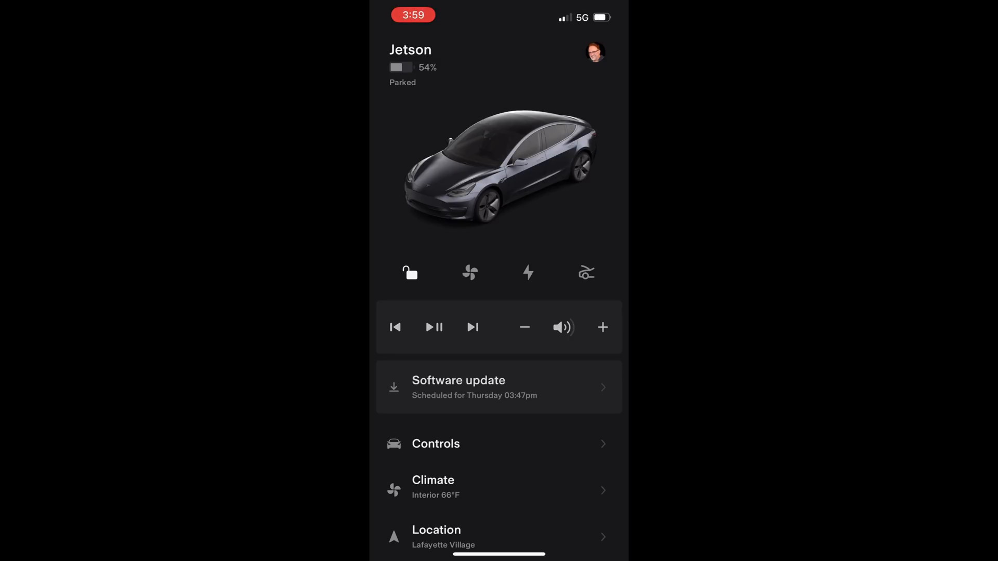
Confirm installing the pending 2022.8.2 update now from the Tesla app
{"action": "left_click", "coordinate": [498, 387]}
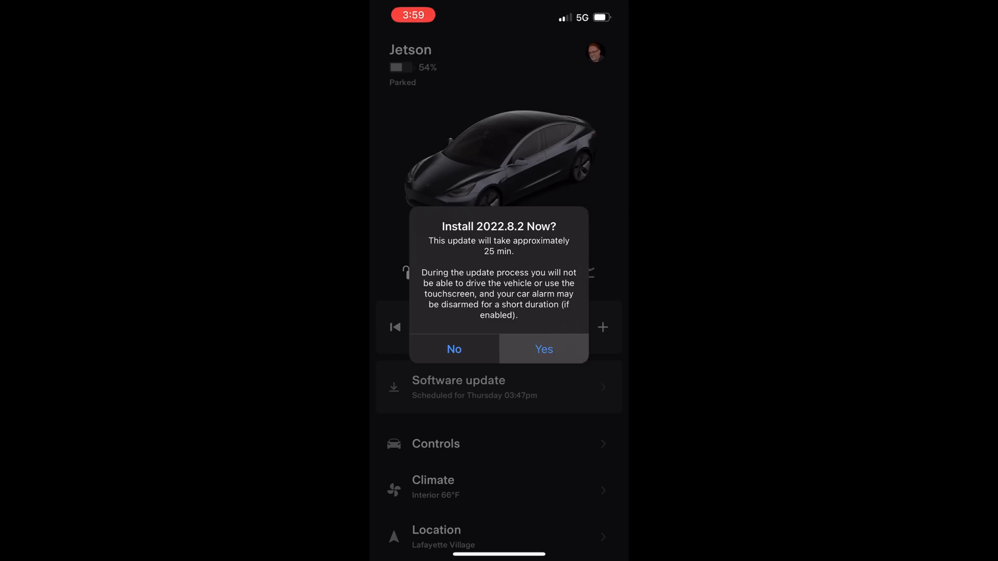
{"action": "left_click", "coordinate": [544, 350]}
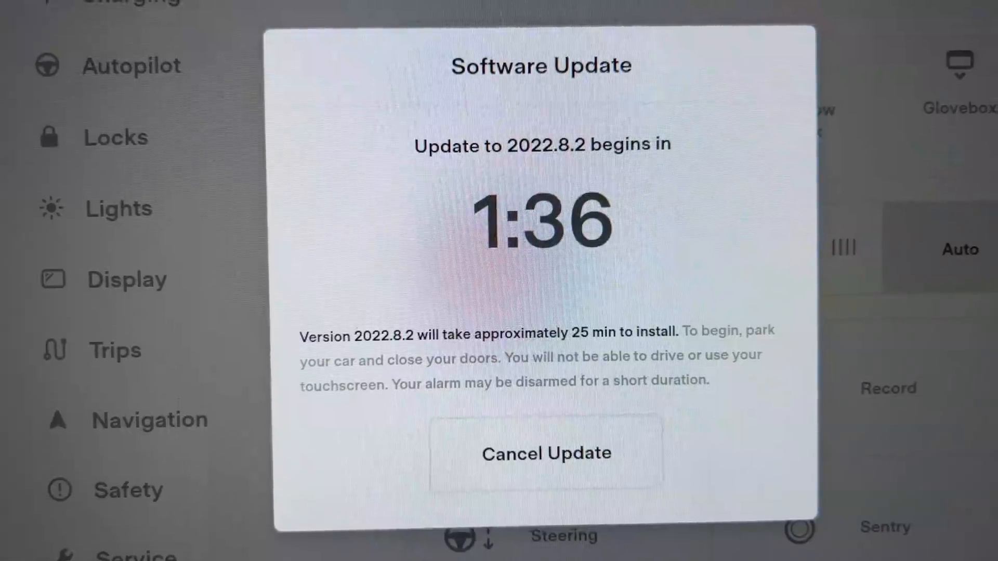
Bring up the vehicle Controls panel from the car icon
{"action": "left_click", "coordinate": [546, 452]}
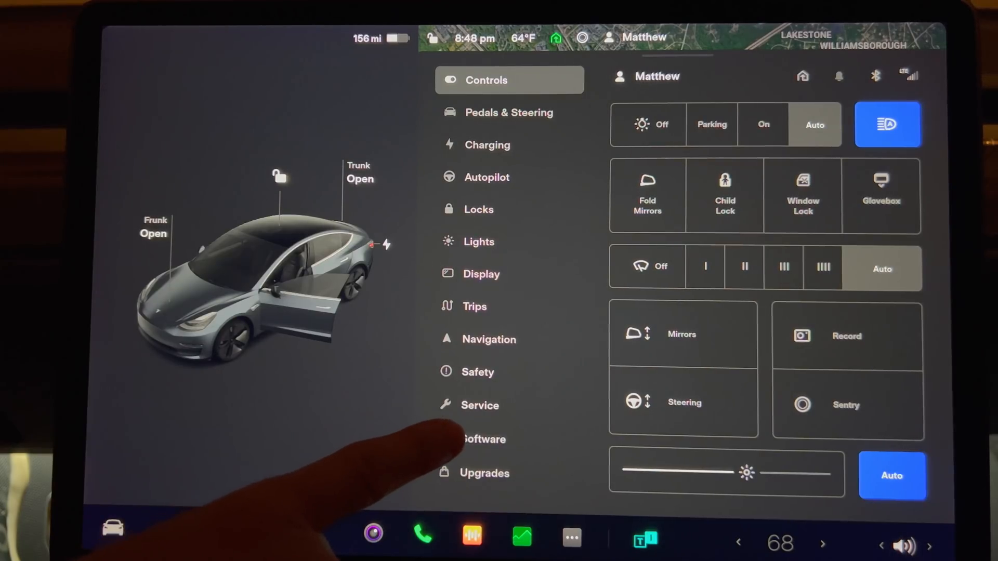
Show the Software page and scroll to the Release Notes
{"action": "left_click", "coordinate": [484, 438]}
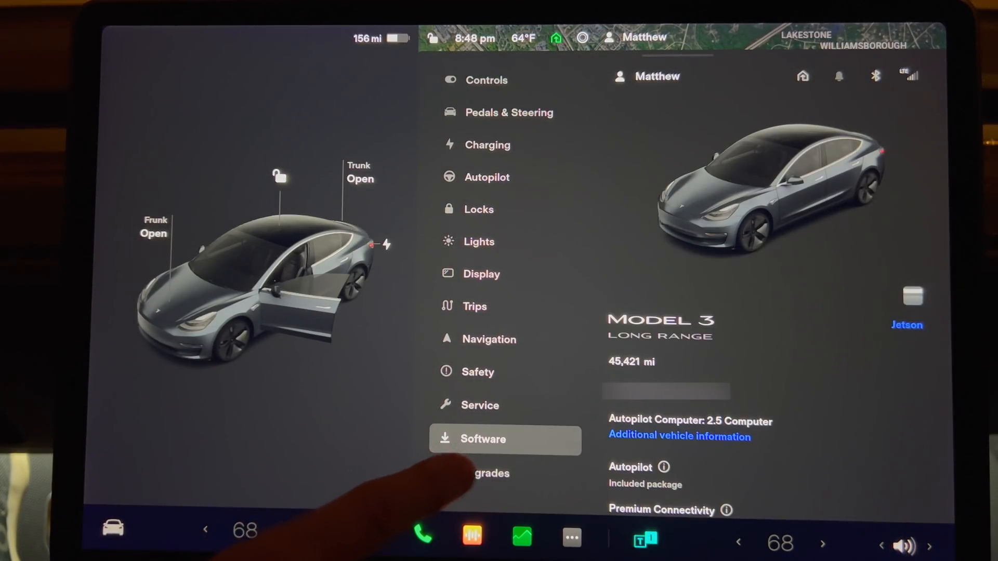
{"action": "scroll", "scroll_direction": "down", "scroll_amount": 3}
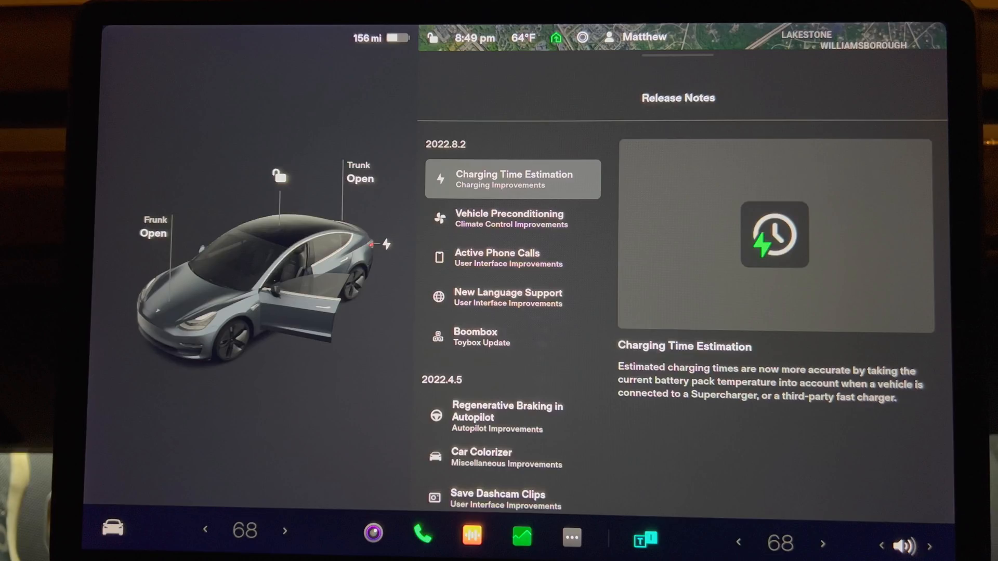
Display the Vehicle Preconditioning entry in the 2022.8.2 release notes
{"action": "left_click", "coordinate": [513, 219]}
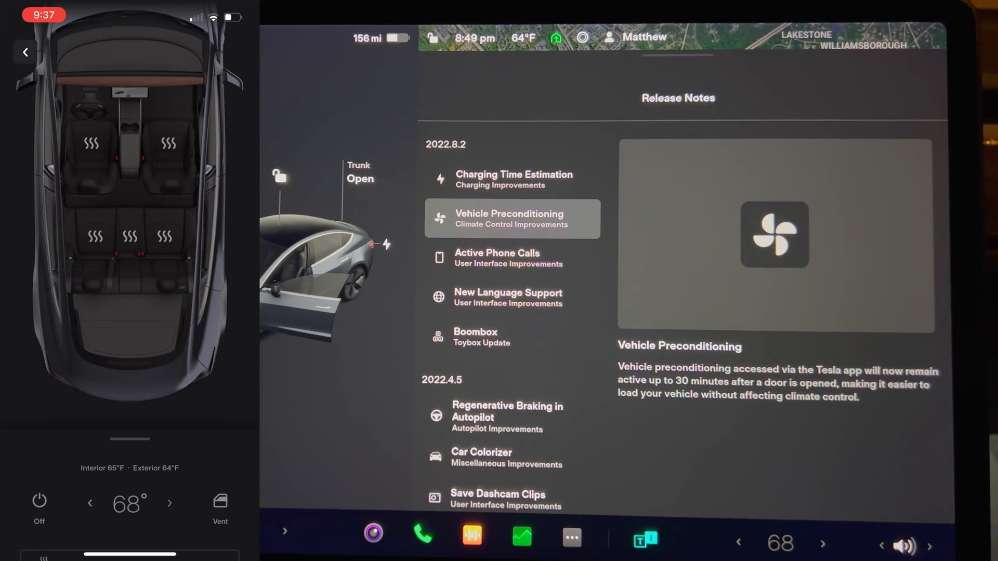
{"action": "left_click", "coordinate": [39, 513]}
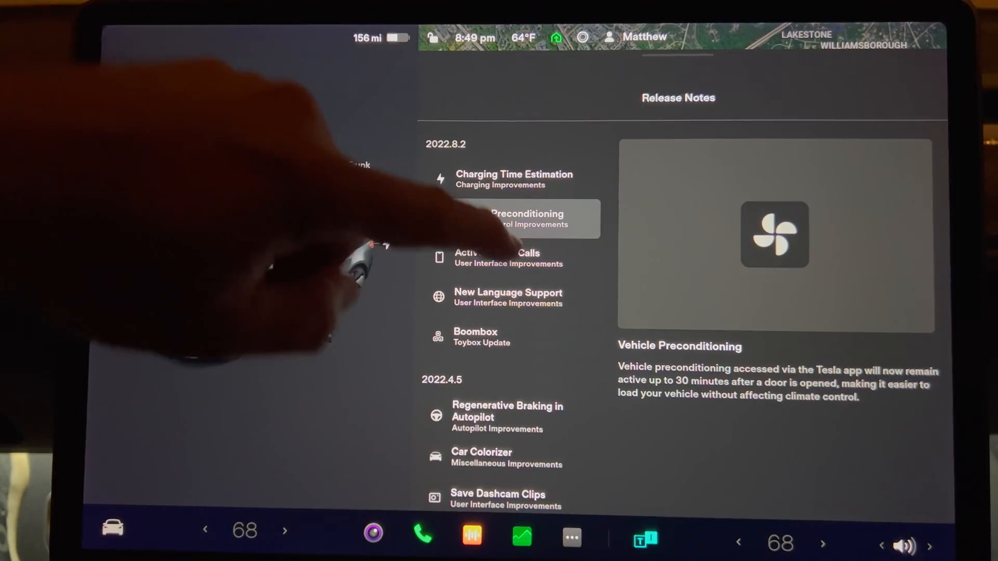
Show the active phone call card from the status bar
{"action": "left_click", "coordinate": [509, 258]}
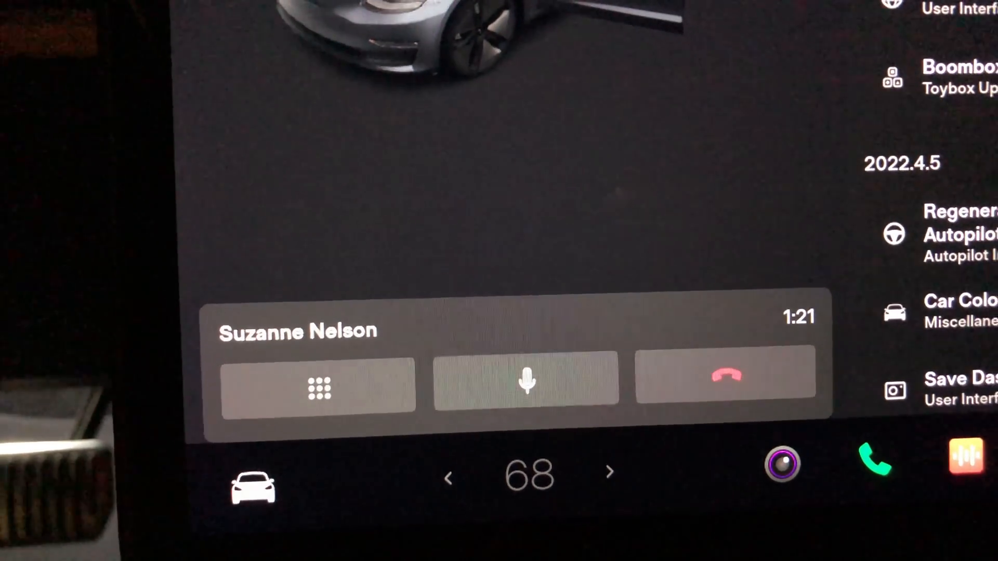
Hide the call card and display the Active Phone Calls release note
{"action": "left_click", "coordinate": [728, 375]}
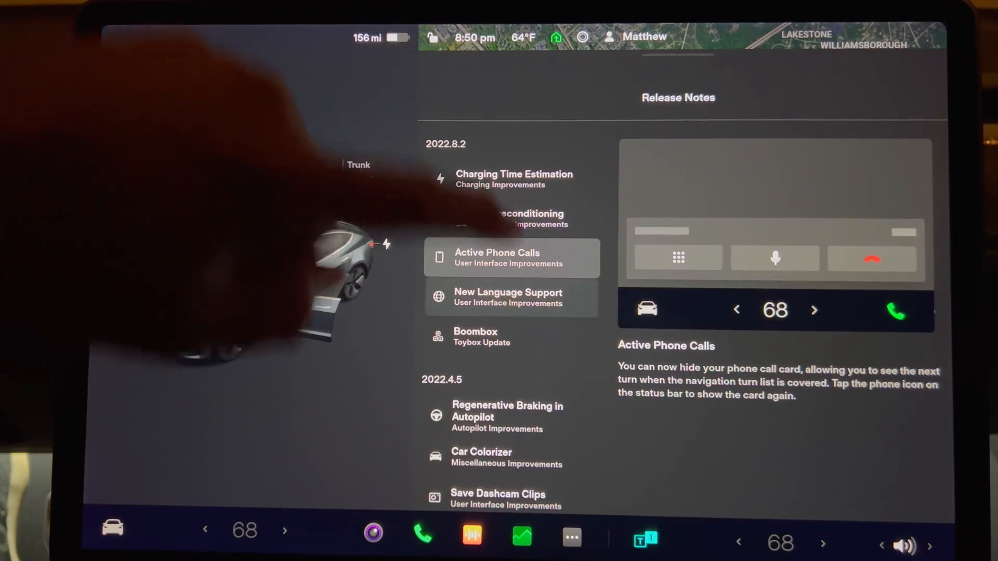
{"action": "left_click", "coordinate": [509, 298]}
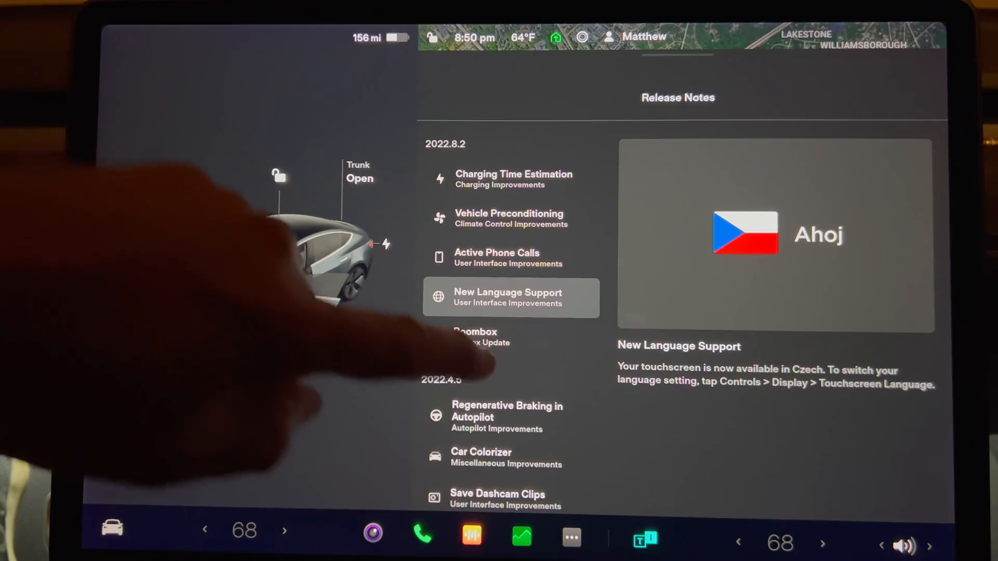
Display the New Language Support entry about Czech touchscreen language
{"action": "left_click", "coordinate": [510, 337]}
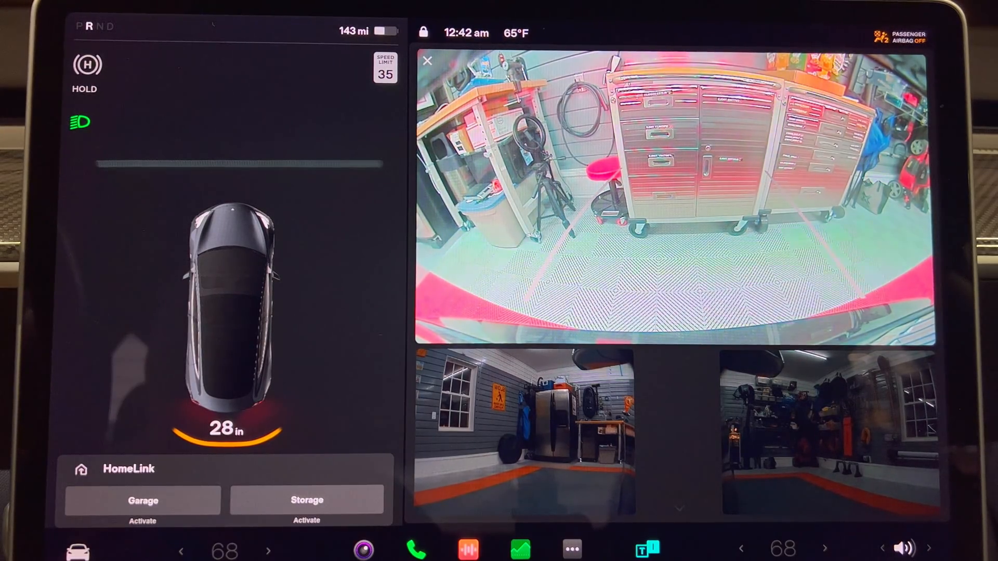
Show the Driver Profiles window listing the saved drivers
{"action": "left_click", "coordinate": [427, 60]}
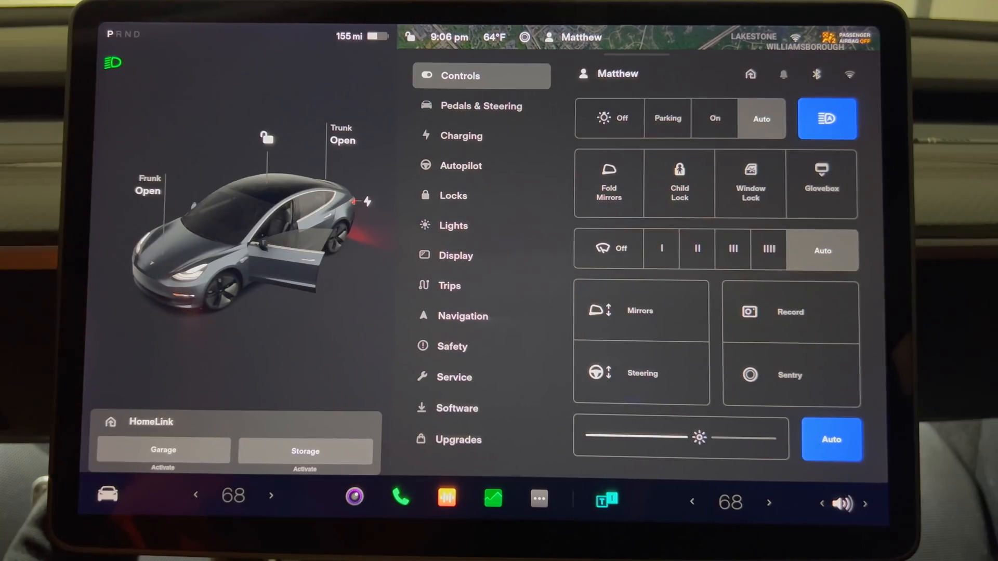
{"action": "left_click", "coordinate": [580, 37]}
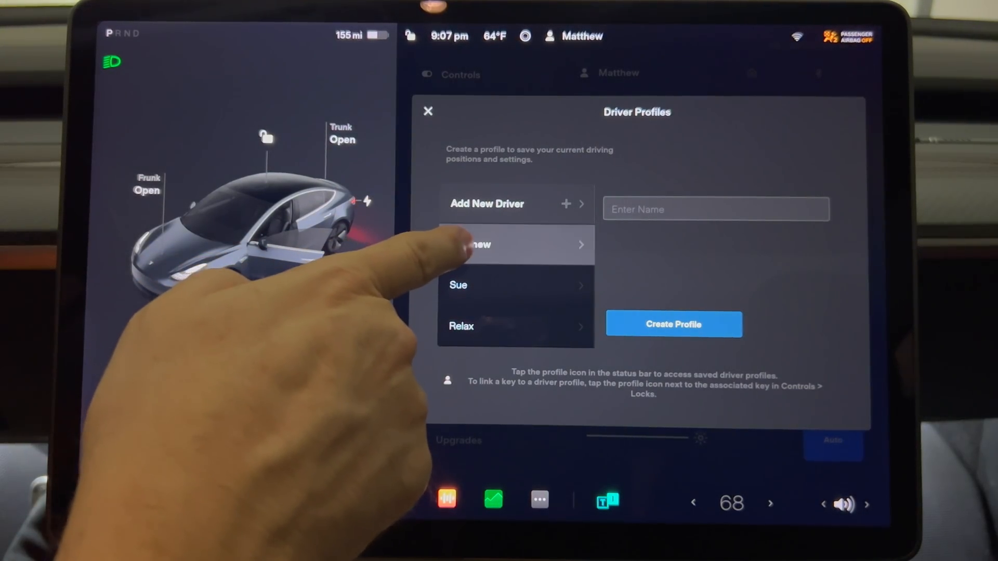
Enable Use Easy Entry for the first driver profile and close Driver Profiles
{"action": "left_click", "coordinate": [470, 244]}
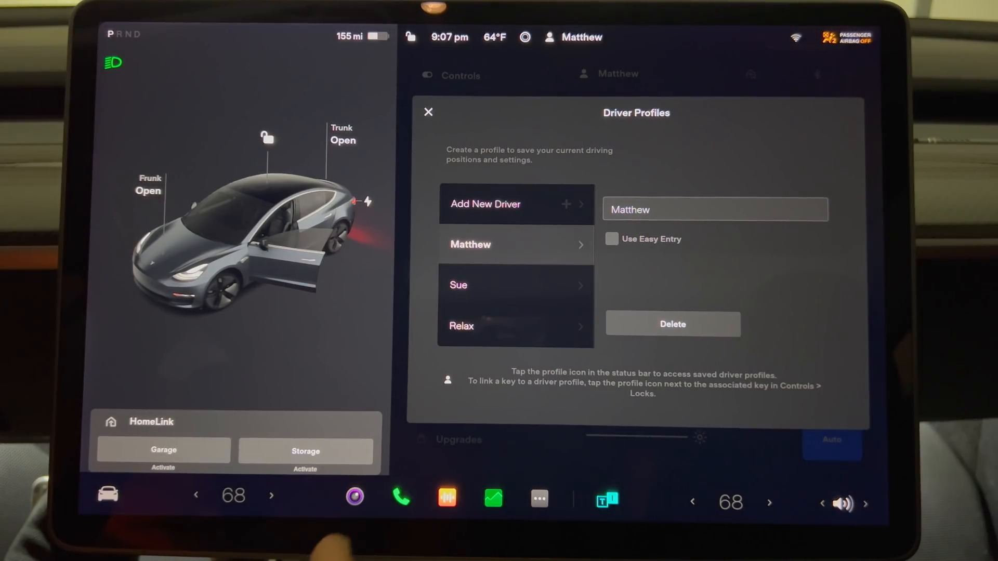
{"action": "left_click", "coordinate": [612, 239]}
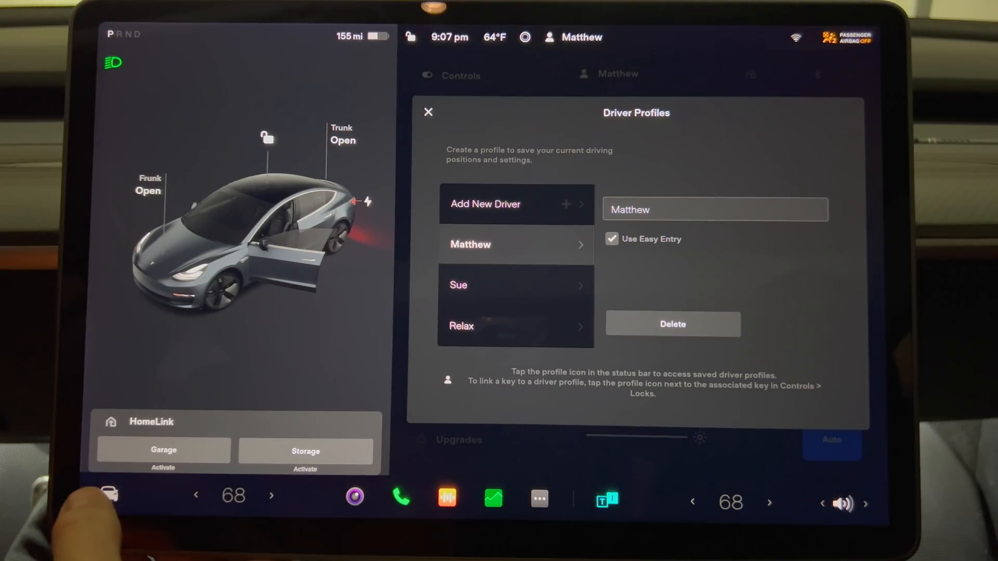
{"action": "left_click", "coordinate": [428, 112]}
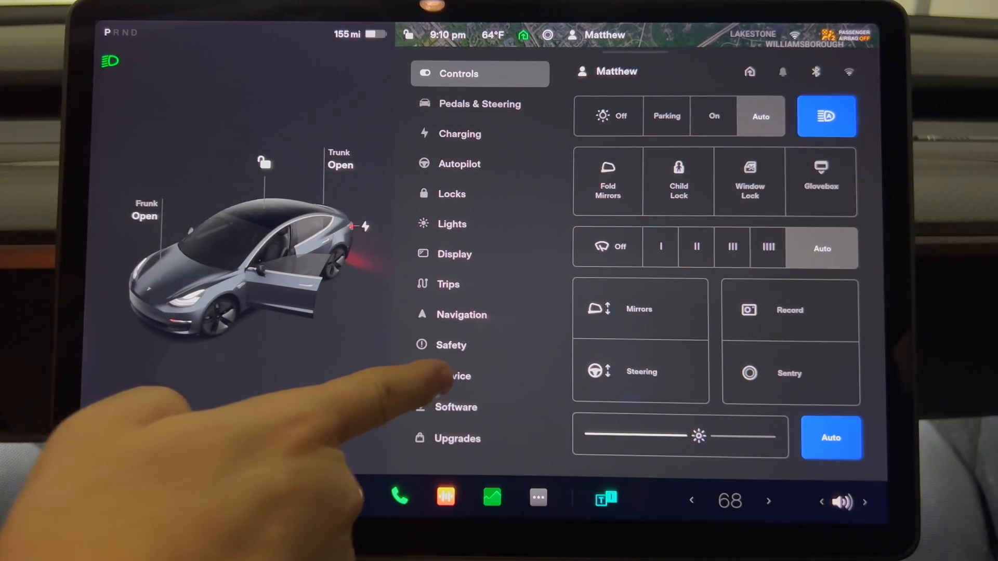
Bring up the Seat & Steering Column Calibration prompt from Service settings
{"action": "left_click", "coordinate": [458, 376]}
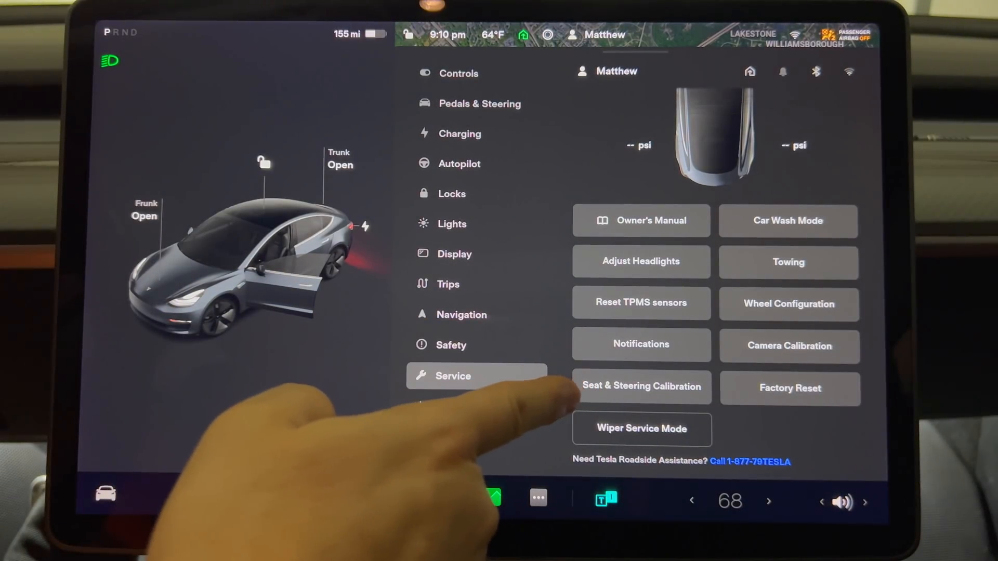
{"action": "left_click", "coordinate": [642, 386]}
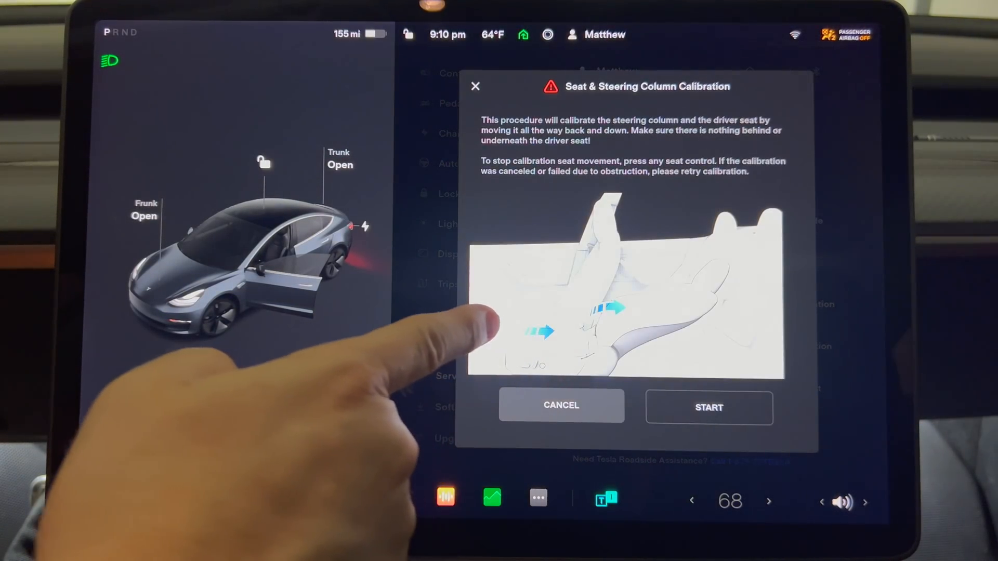